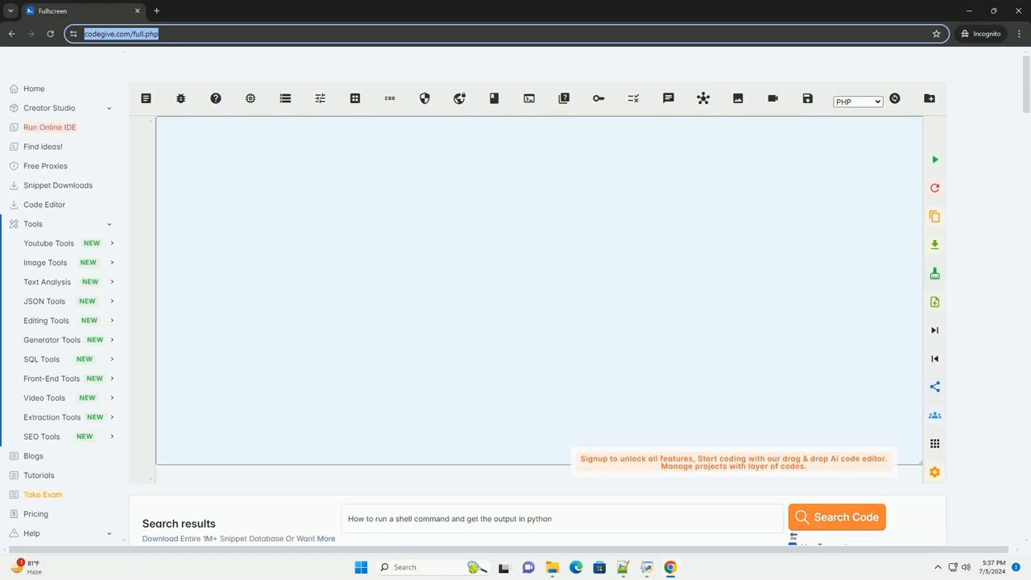
# Step: Fill the empty editor with the subprocess tutorial beginning at Step 1's import line
pyautogui.click(838, 518)
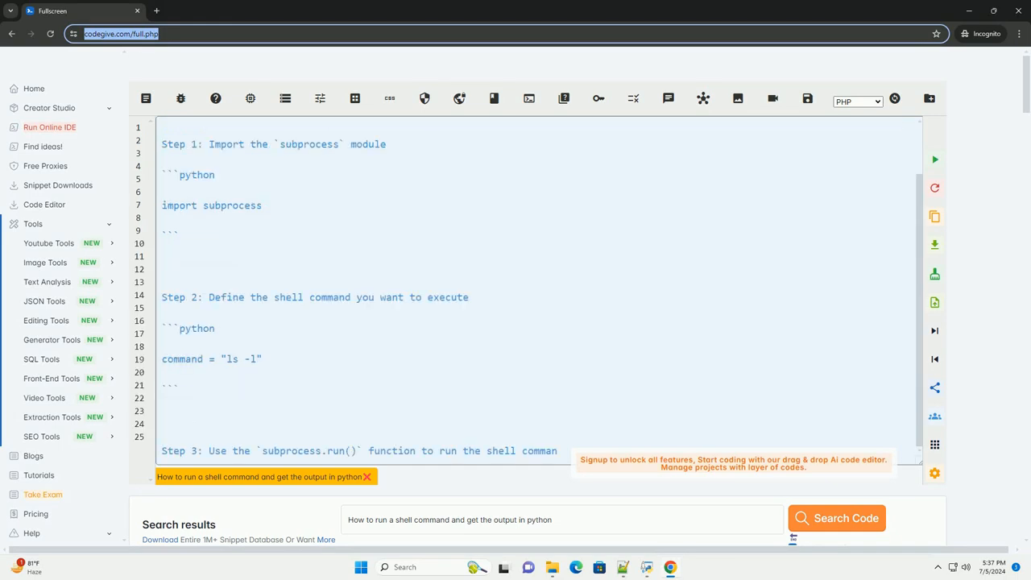
# Step: Scroll down through Steps 2–5 and the subprocess.run arguments to 'Here's a complete example:'
pyautogui.scroll(-3)
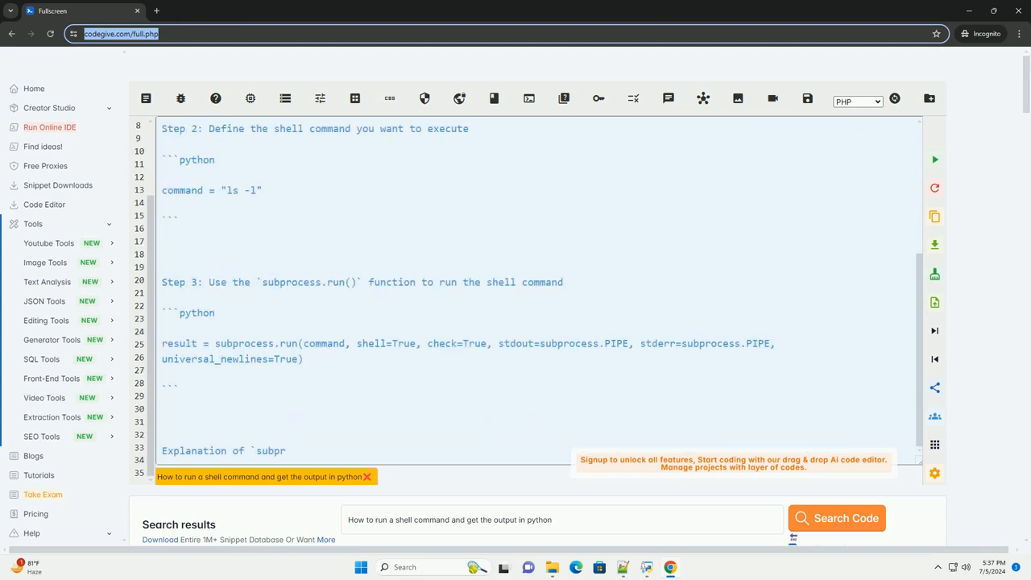
pyautogui.scroll(-3)
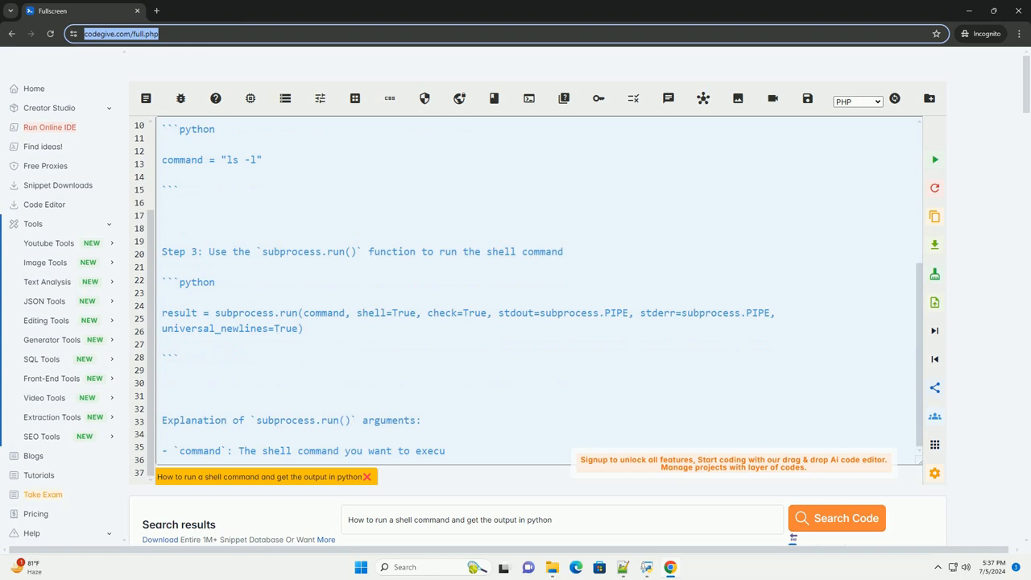
pyautogui.scroll(-3)
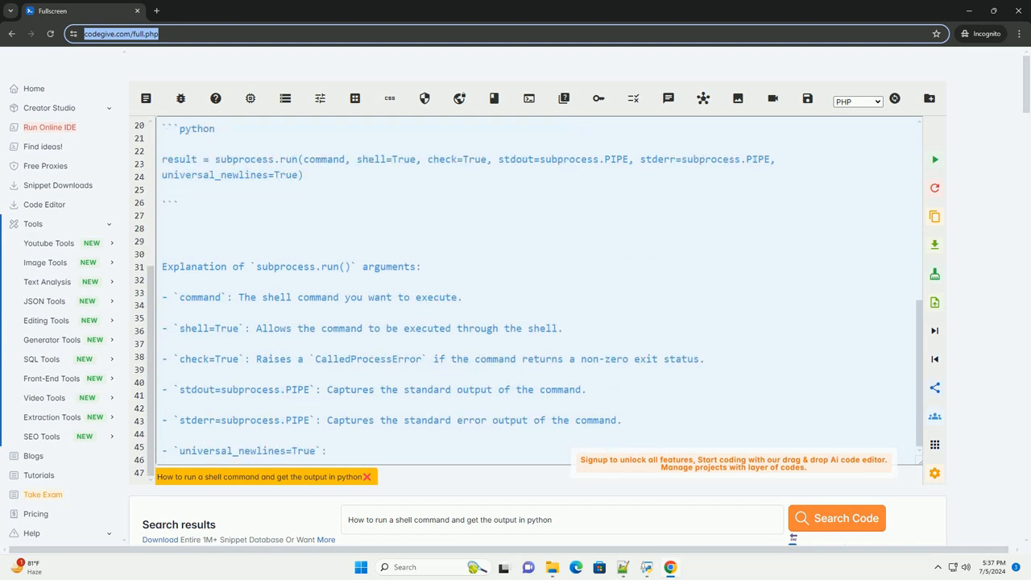
pyautogui.scroll(-3)
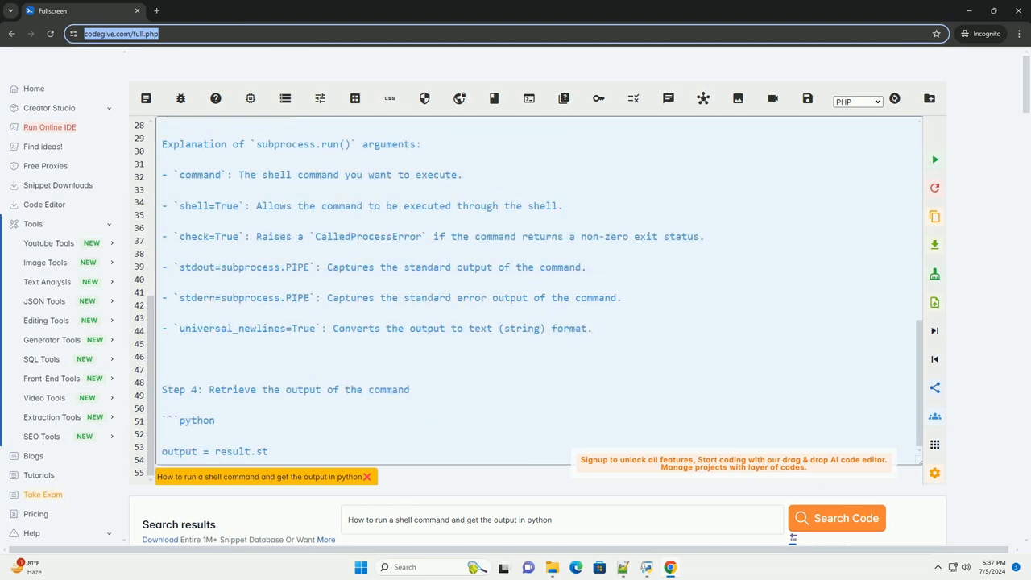
pyautogui.scroll(-3)
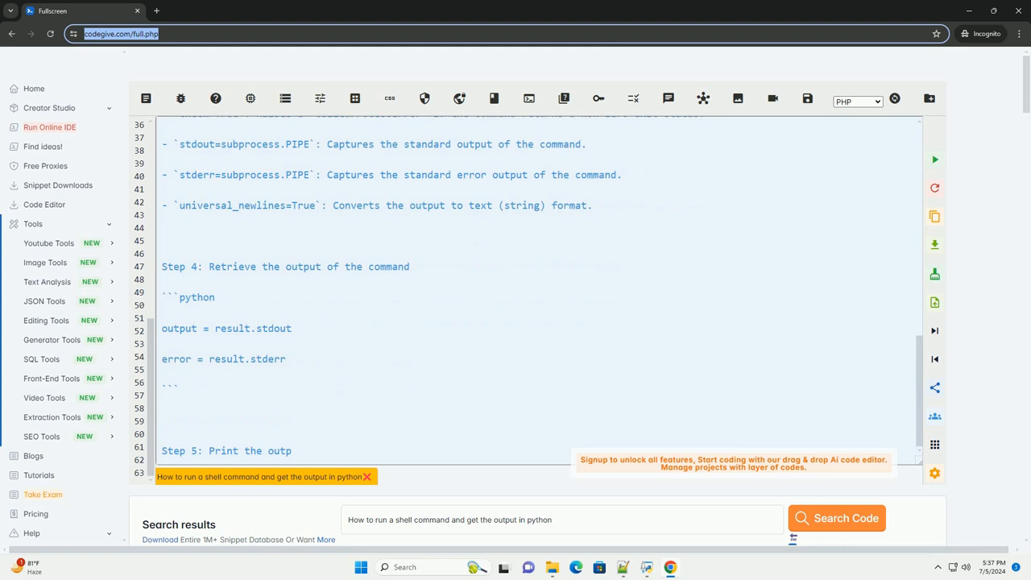
pyautogui.scroll(-3)
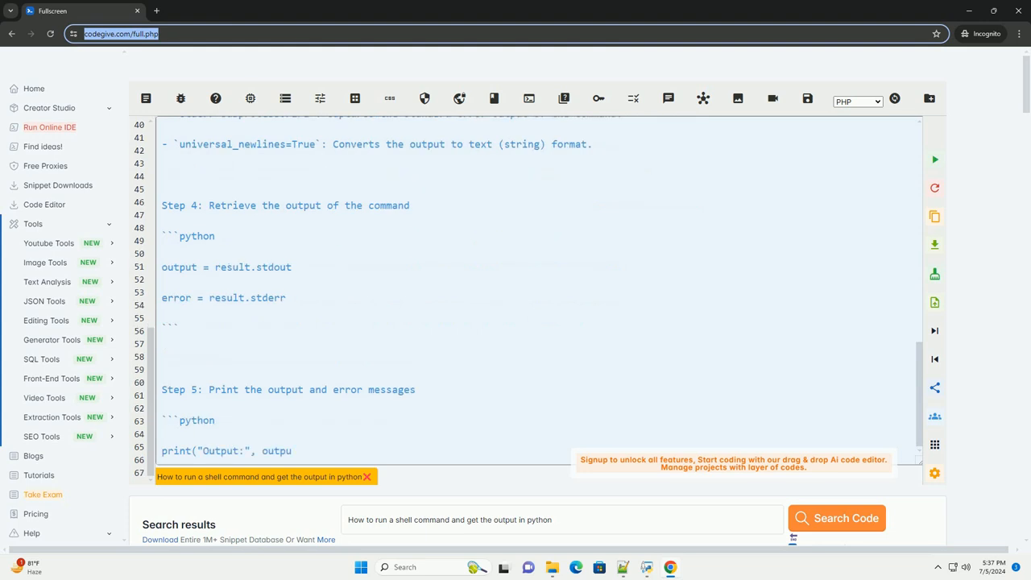
pyautogui.scroll(-3)
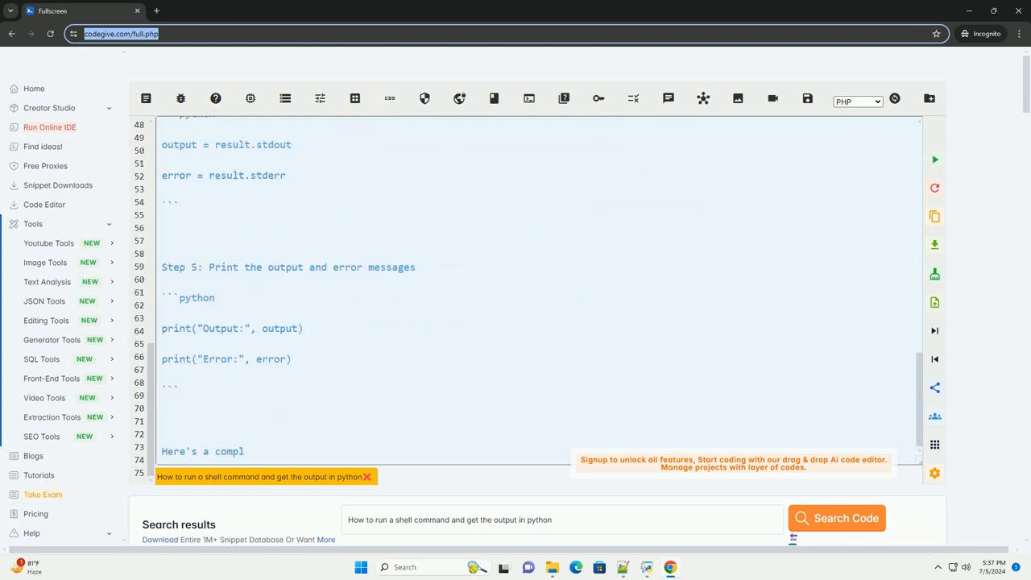
pyautogui.scroll(-3)
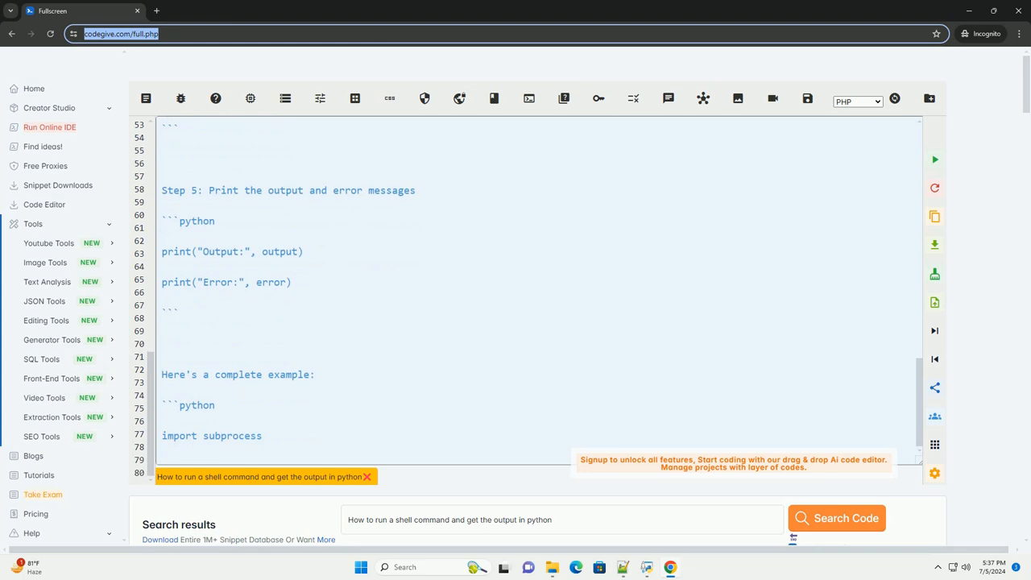
pyautogui.scroll(-3)
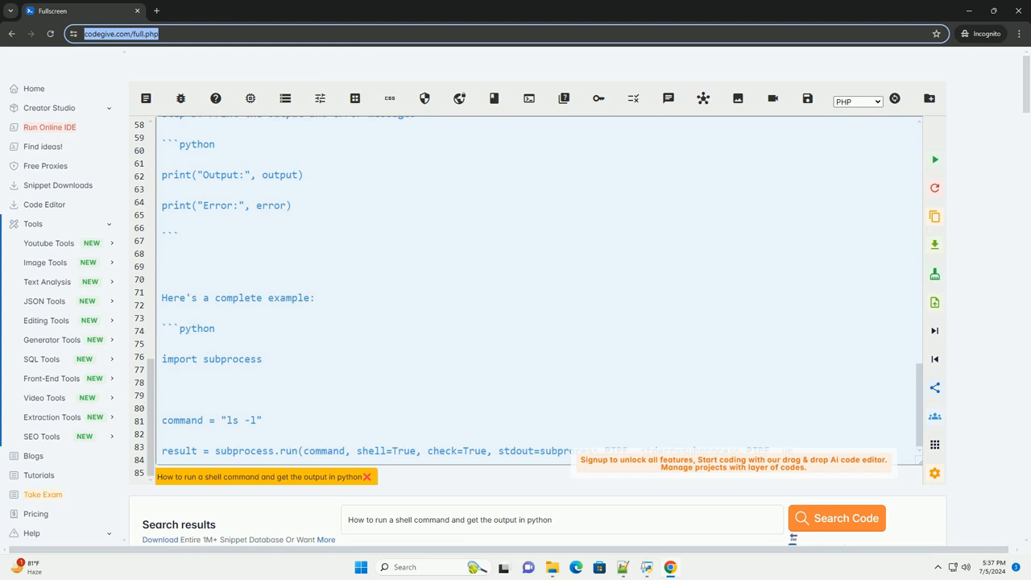
# Step: Scroll down to the example's print statements and the note on replacing the command variable
pyautogui.scroll(-3)
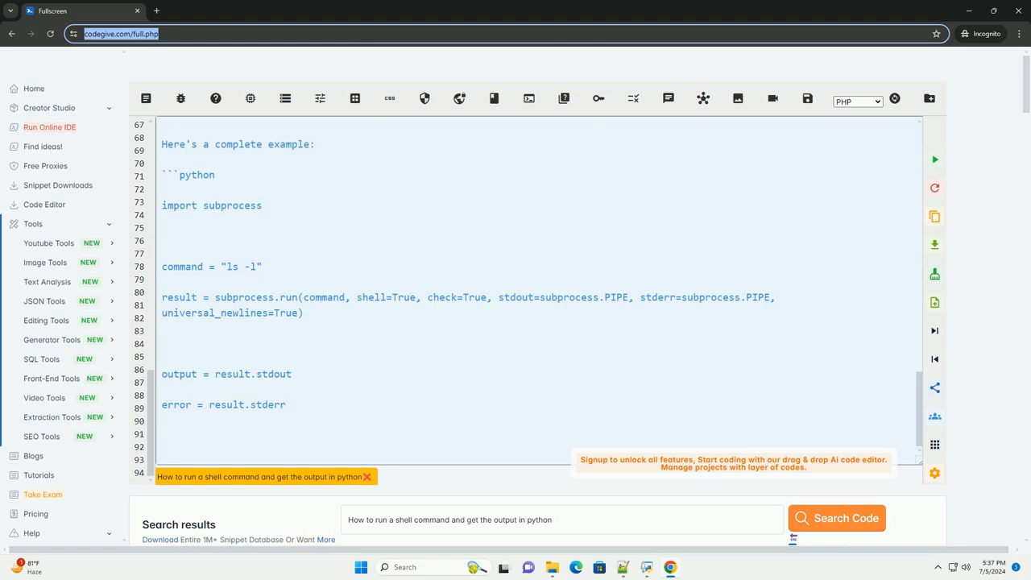
pyautogui.scroll(-3)
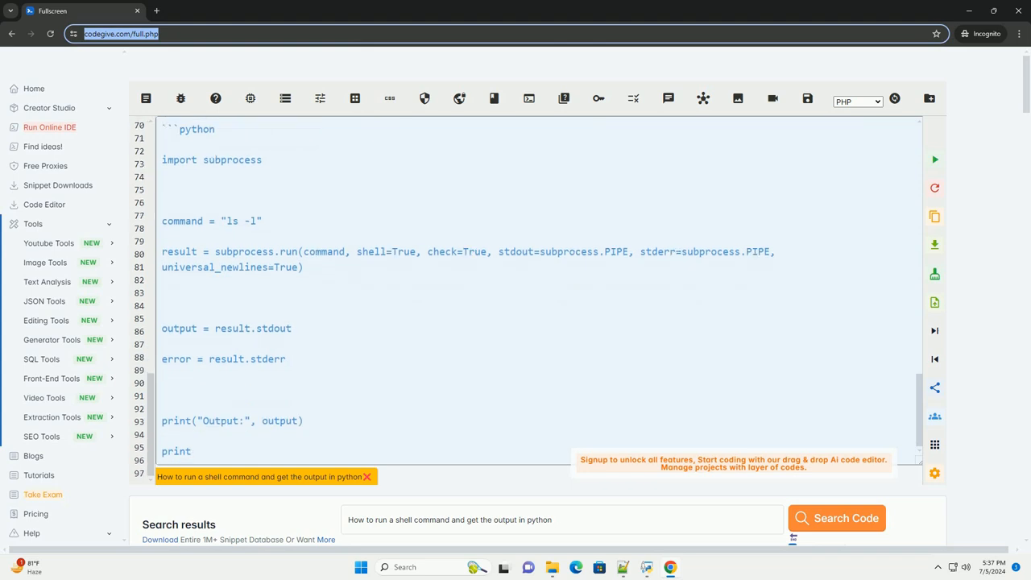
pyautogui.scroll(-3)
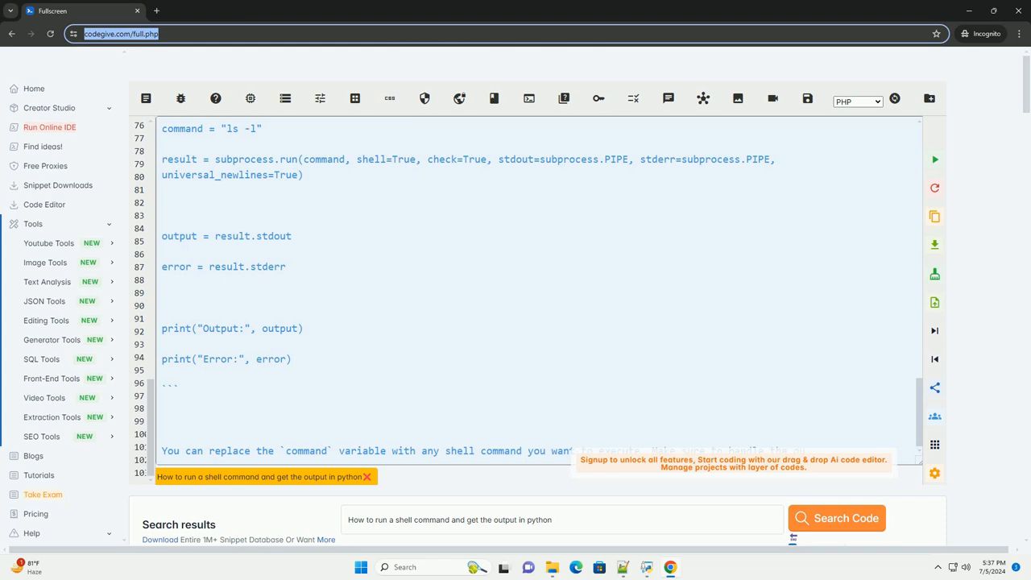
pyautogui.scroll(-3)
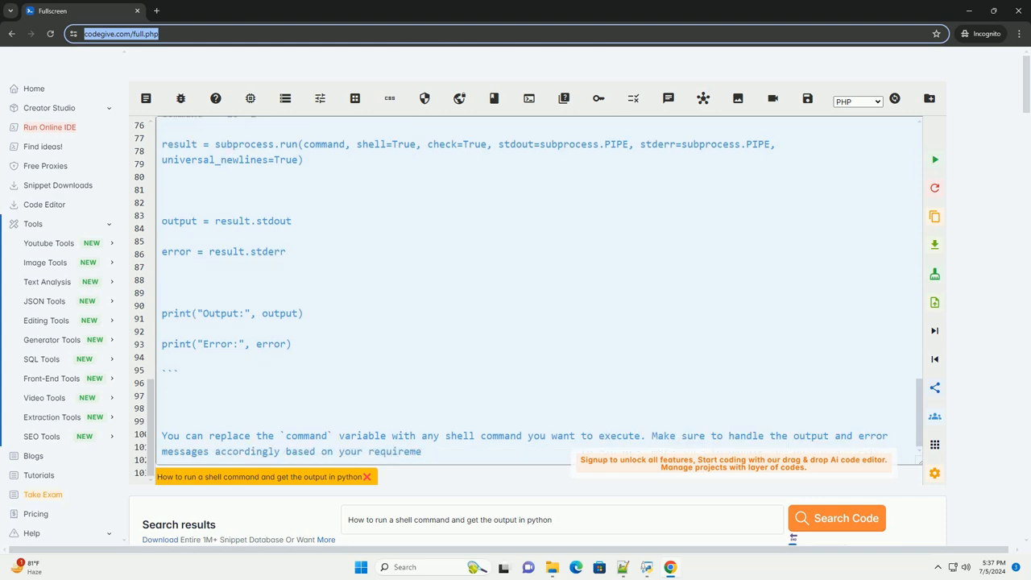
pyautogui.scroll(-3)
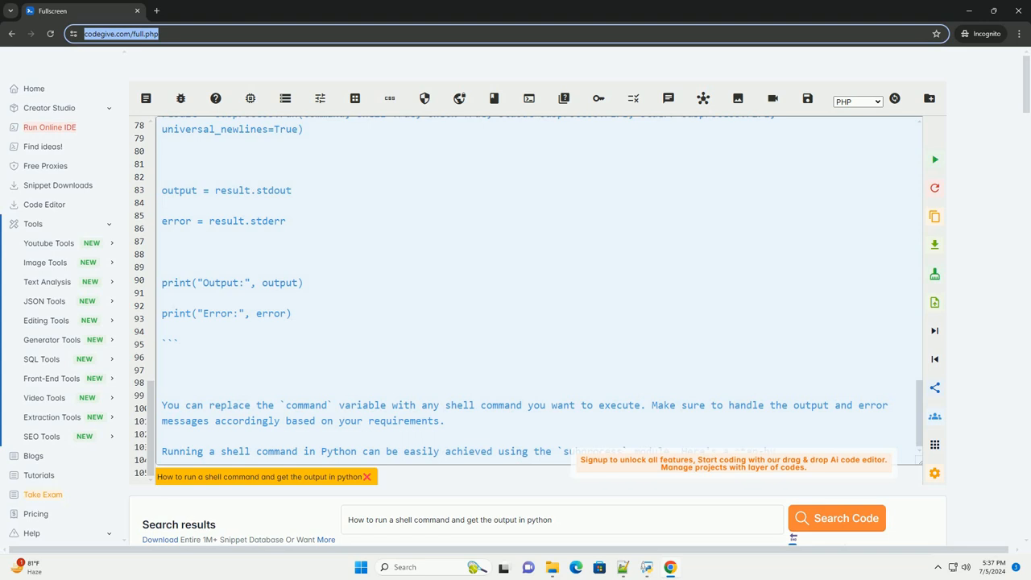
# Step: Scroll down to the repeated Step 2 defining 'ls -l' and the Step 3 heading
pyautogui.scroll(-3)
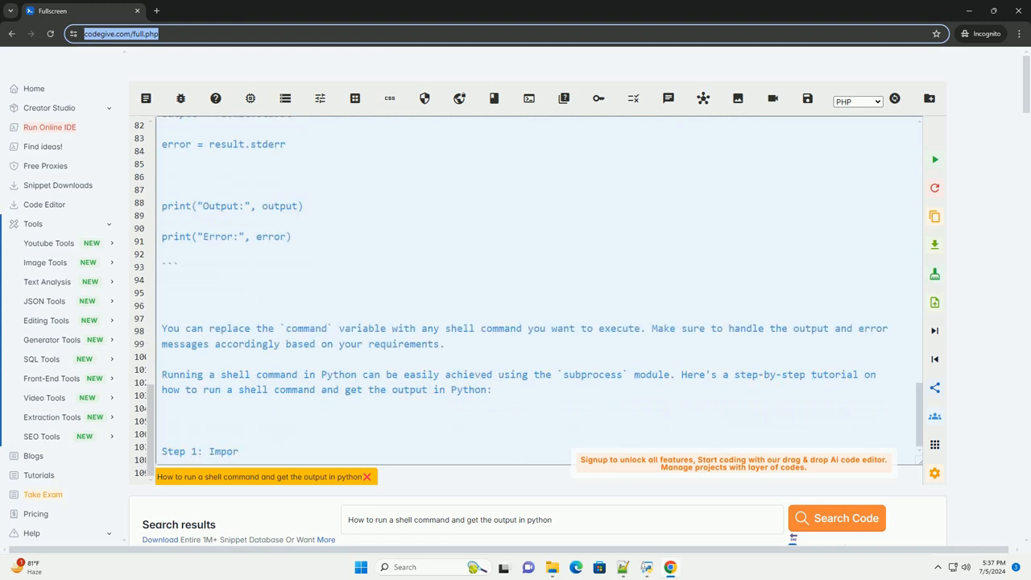
pyautogui.scroll(-3)
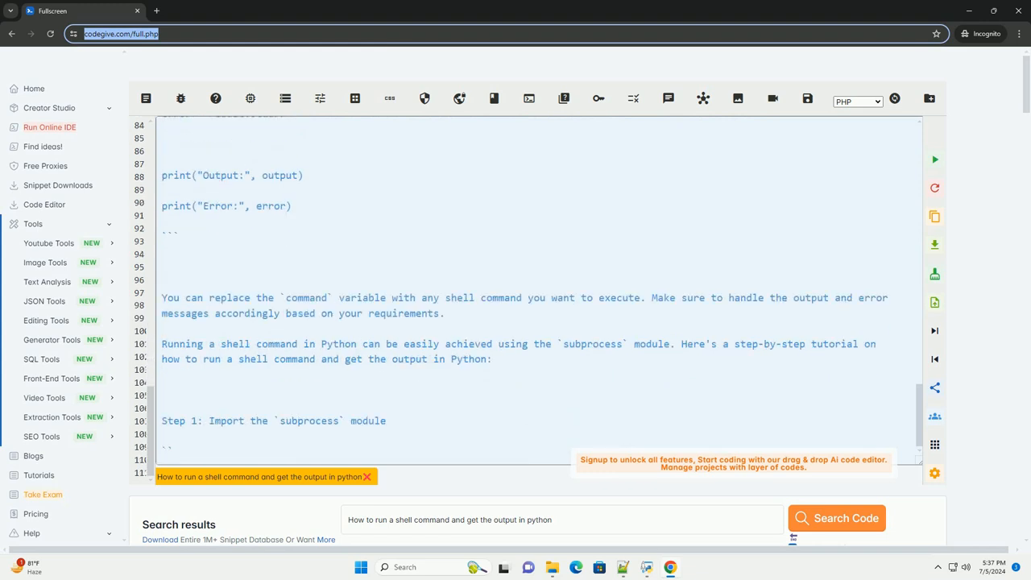
pyautogui.scroll(-3)
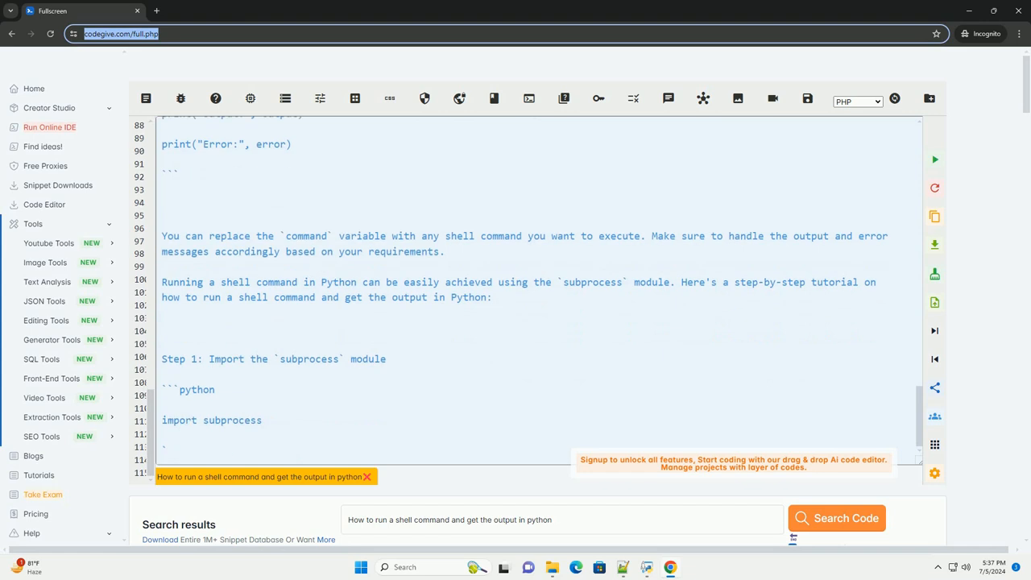
pyautogui.scroll(-3)
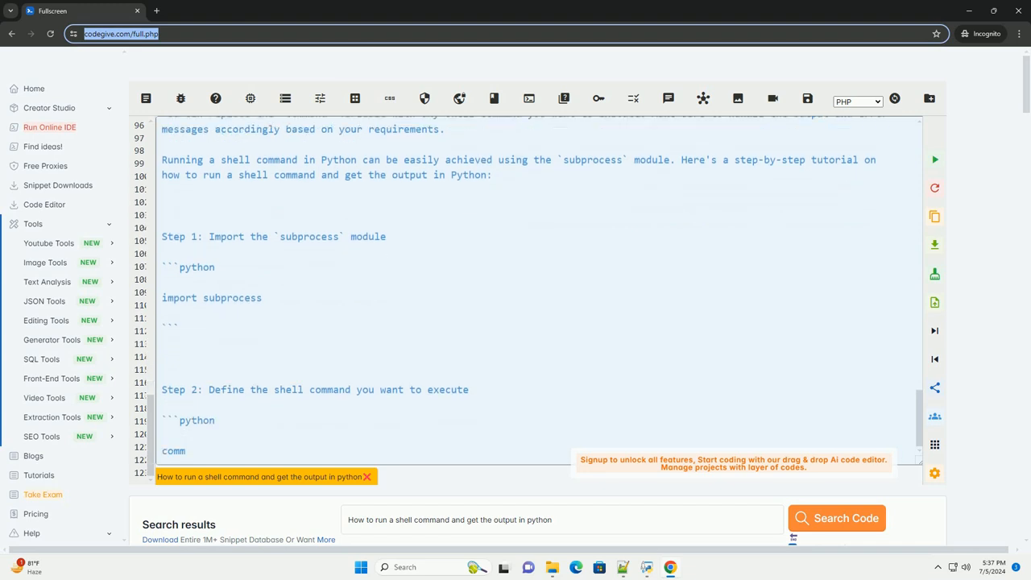
pyautogui.scroll(-3)
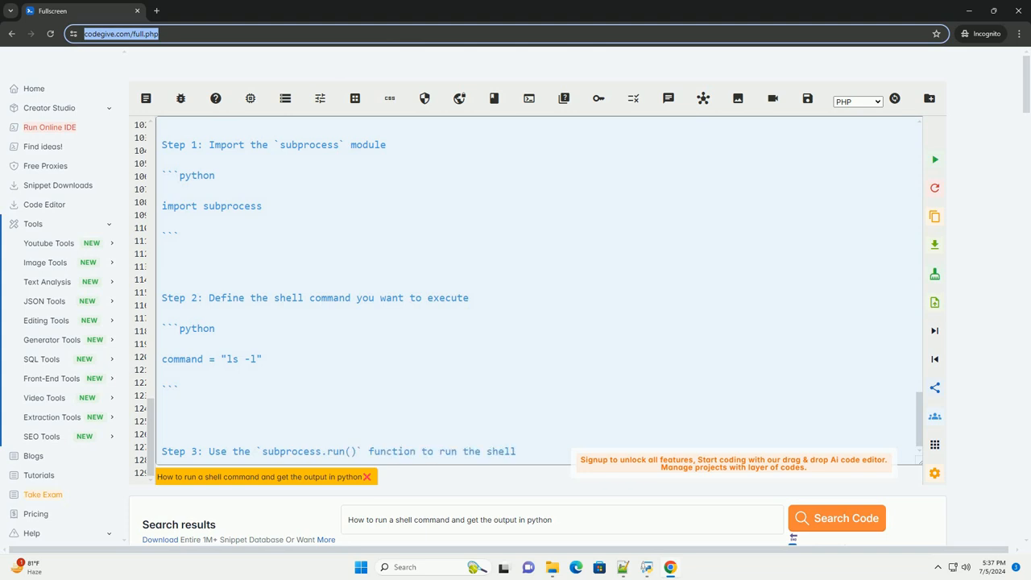
pyautogui.scroll(-3)
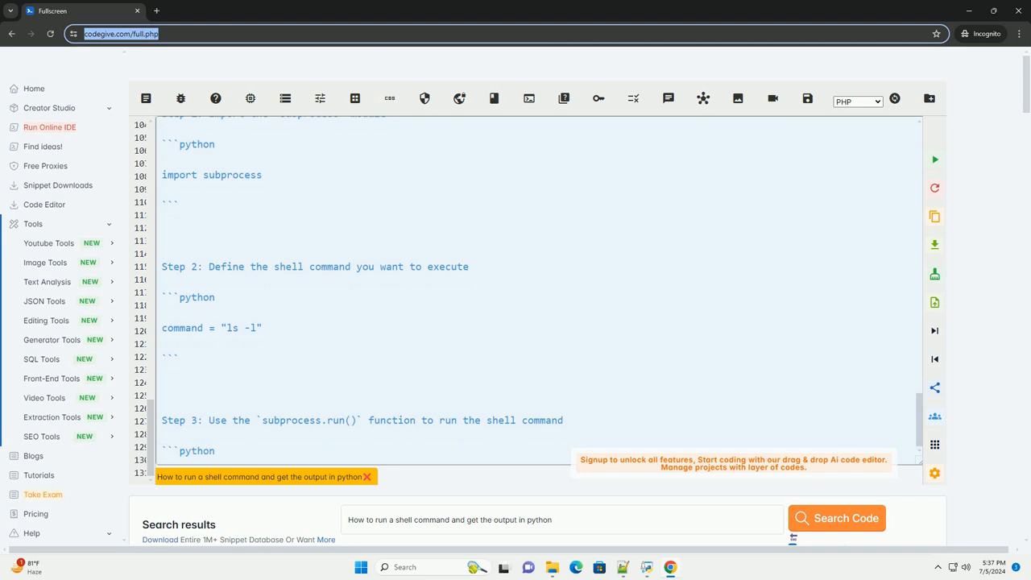